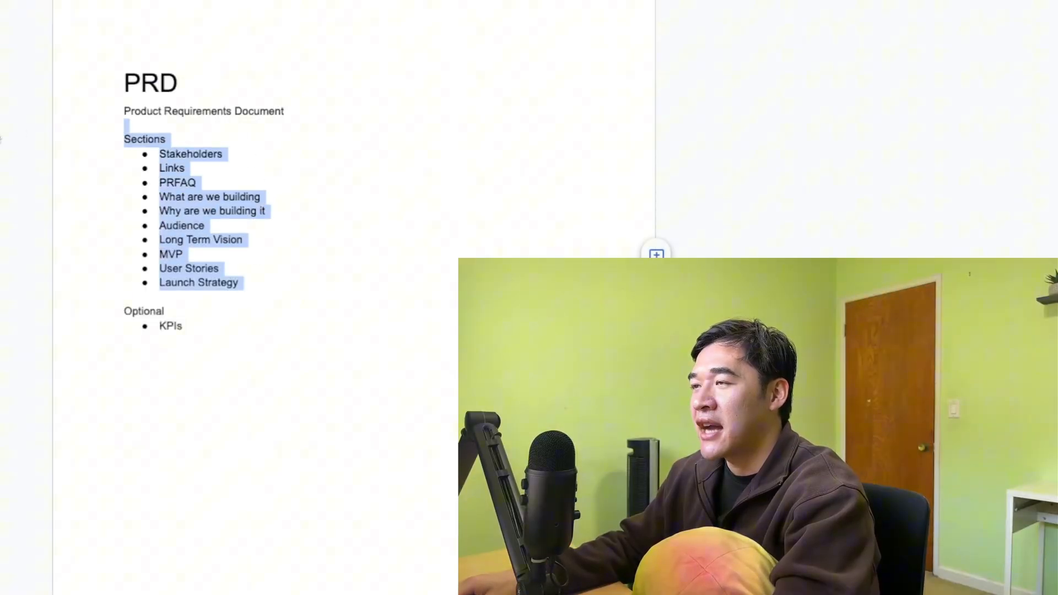
Deselect the PRD Sections list in the doc and move to a fresh ChatGPT chat
left_click(327, 259)
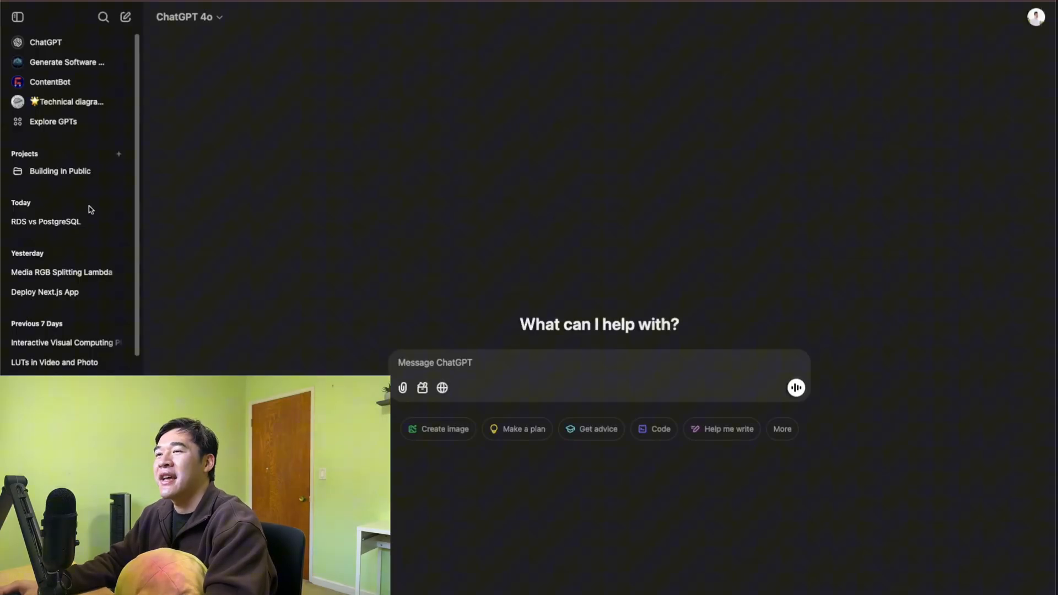
Open the Building In Public project from the ChatGPT sidebar
left_click(60, 171)
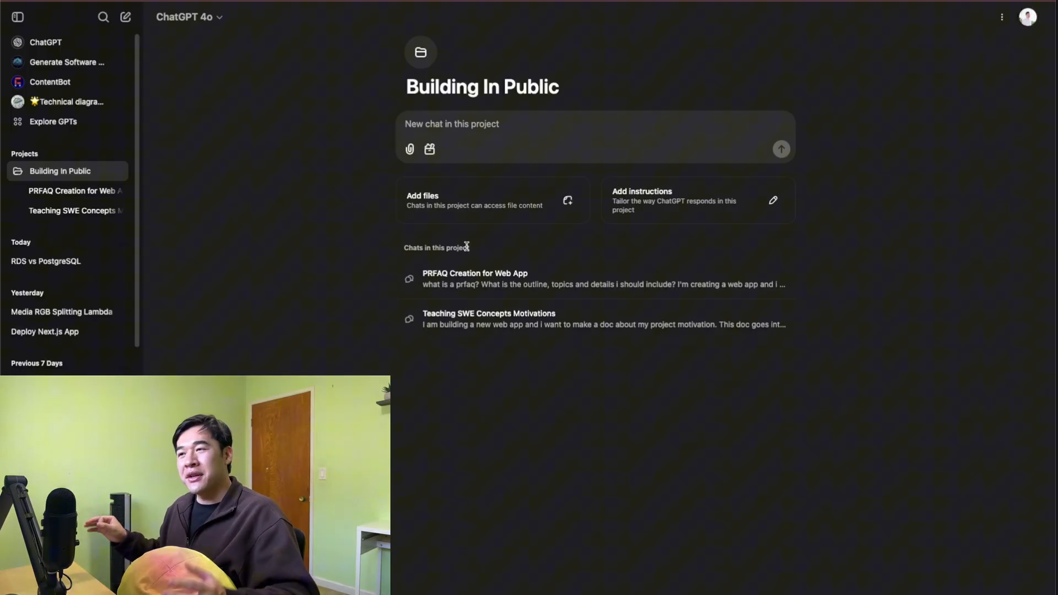
Ask what a PRD is and which sections to include, then highlight the suggested sections
type("i am creating a PRD for a web app that i want to build out. Can you explain to me what a PRD is? Give me a list of section I should include in my PRD. I am the only person building out this project.")
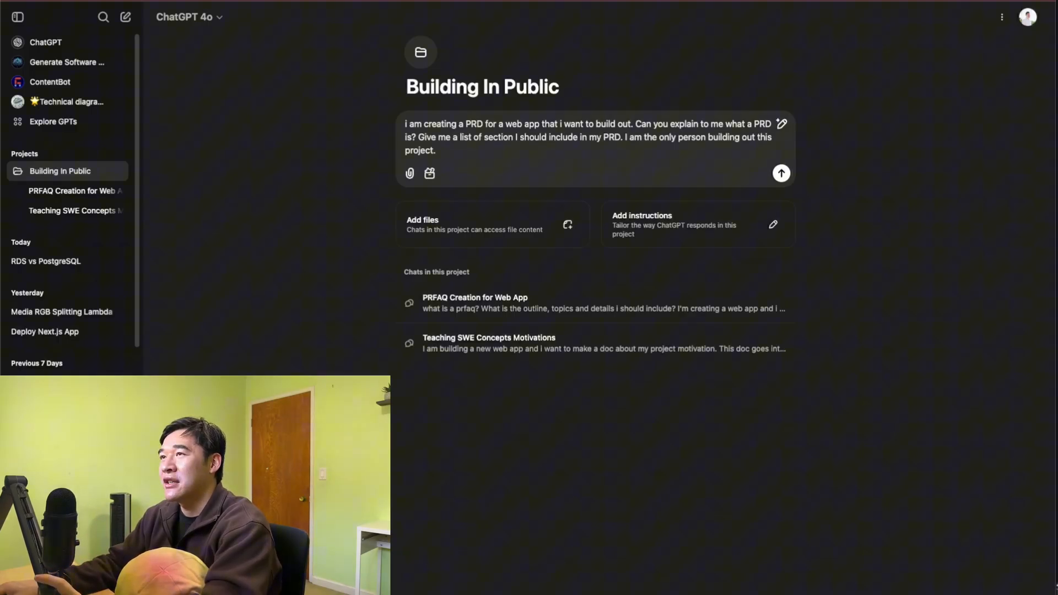
left_click(781, 172)
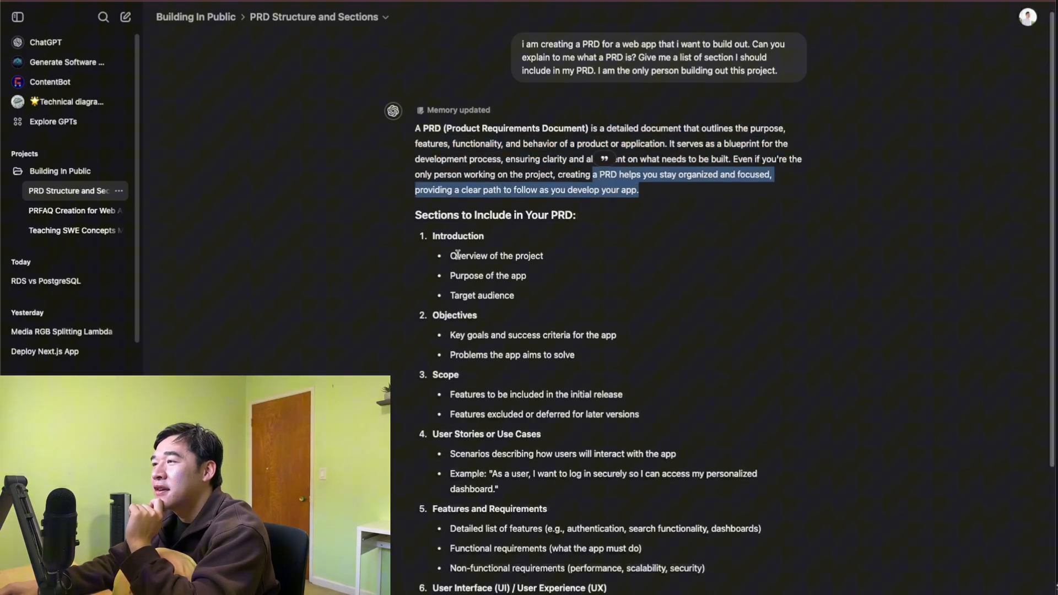
double_click(458, 236)
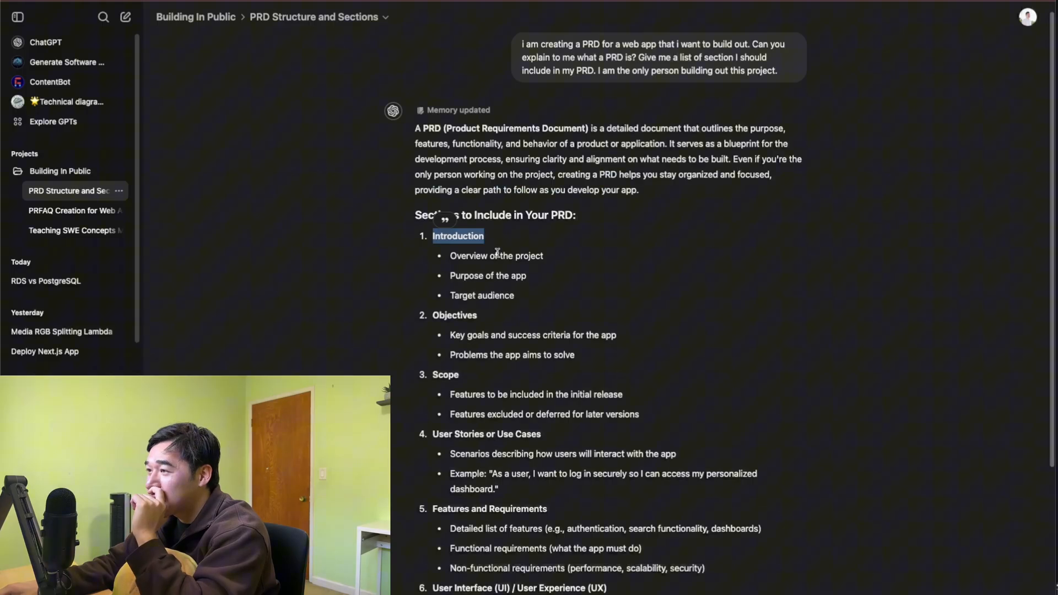
scroll("down", 3)
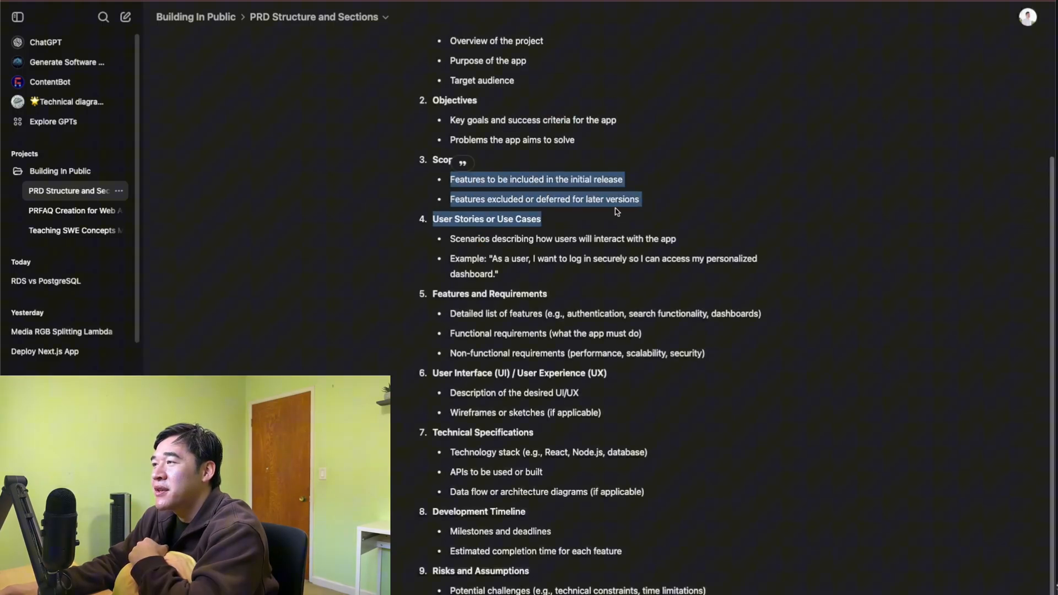
double_click(504, 199)
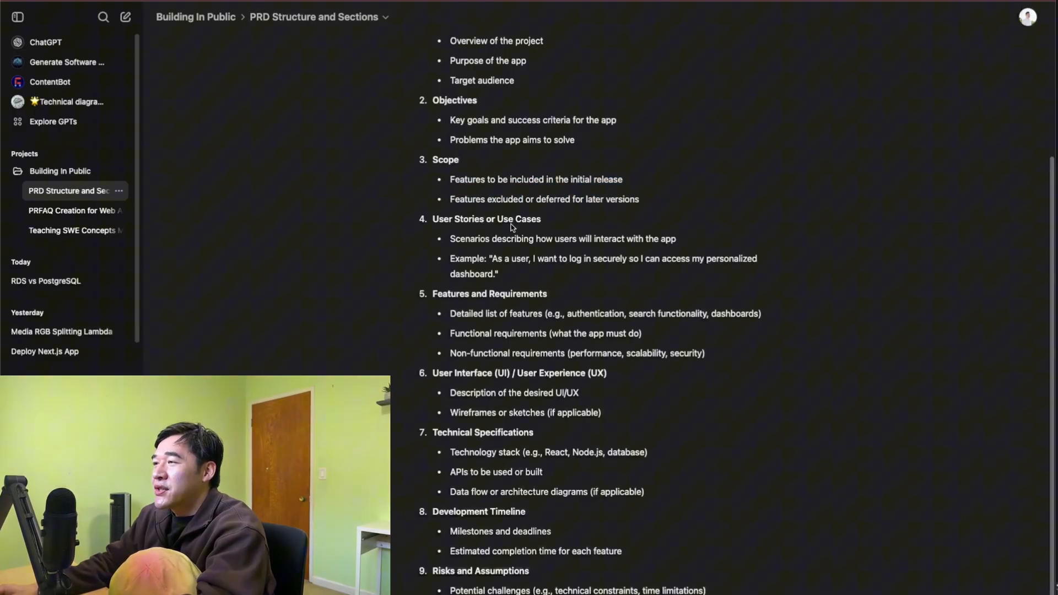
left_click_drag(450, 238, 577, 238)
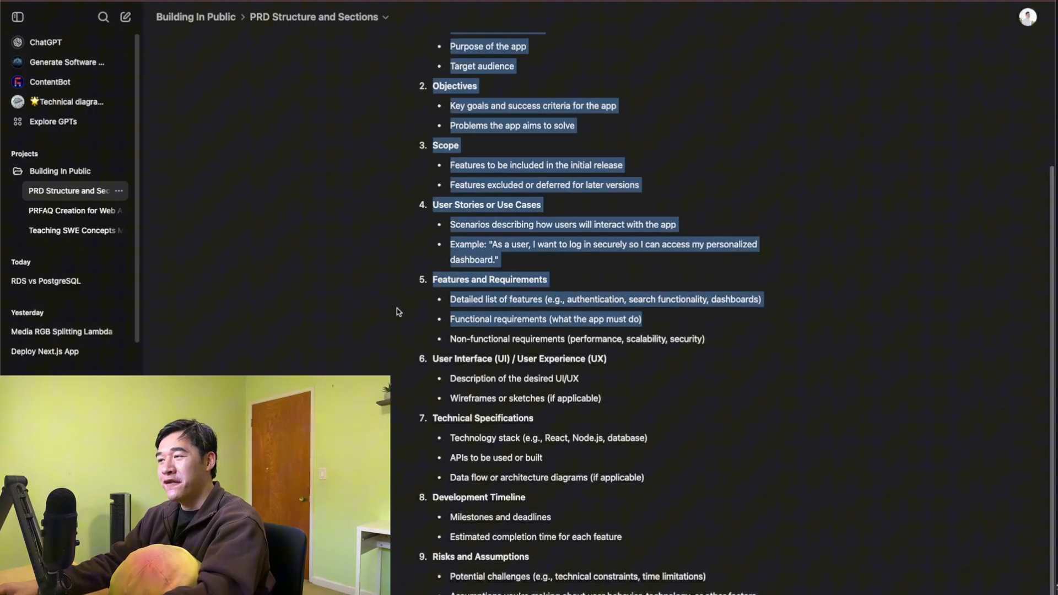
Clear the highlighted reply text and select the closing lines of ChatGPT's reply
left_click(677, 376)
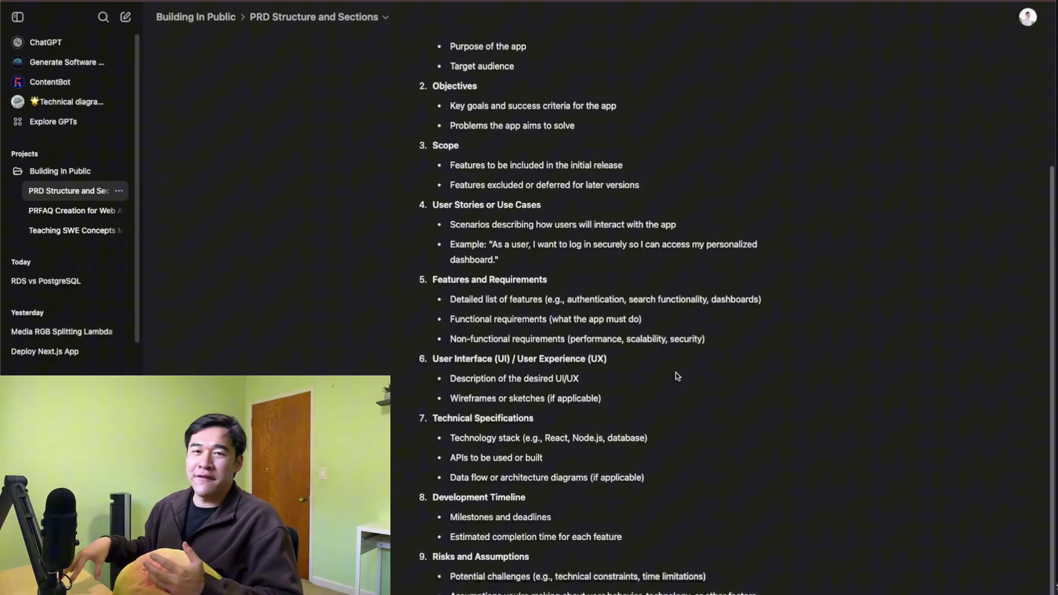
left_click_drag(433, 359, 601, 397)
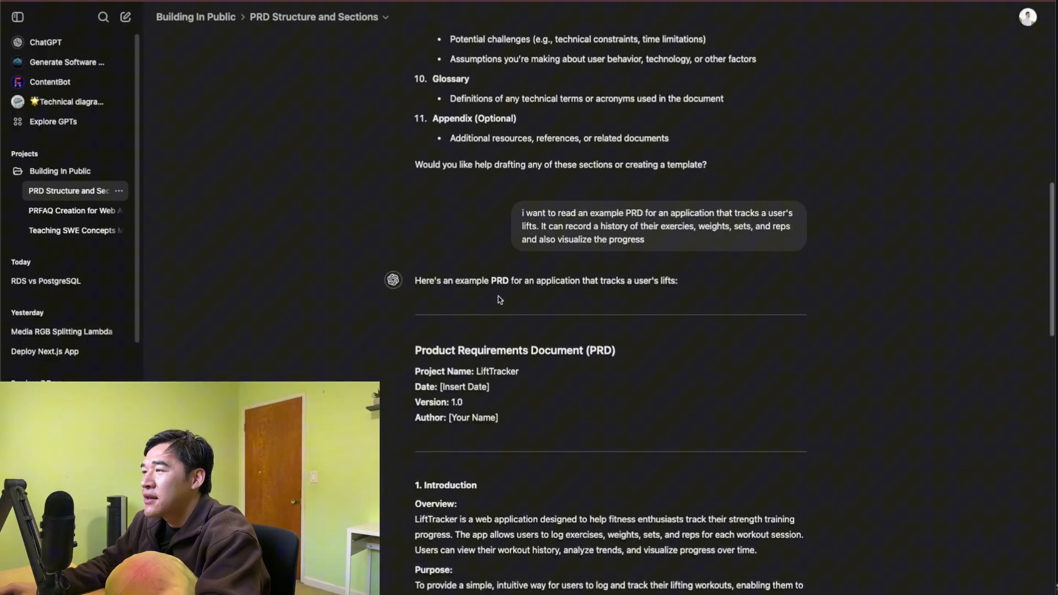
scroll("down", 3)
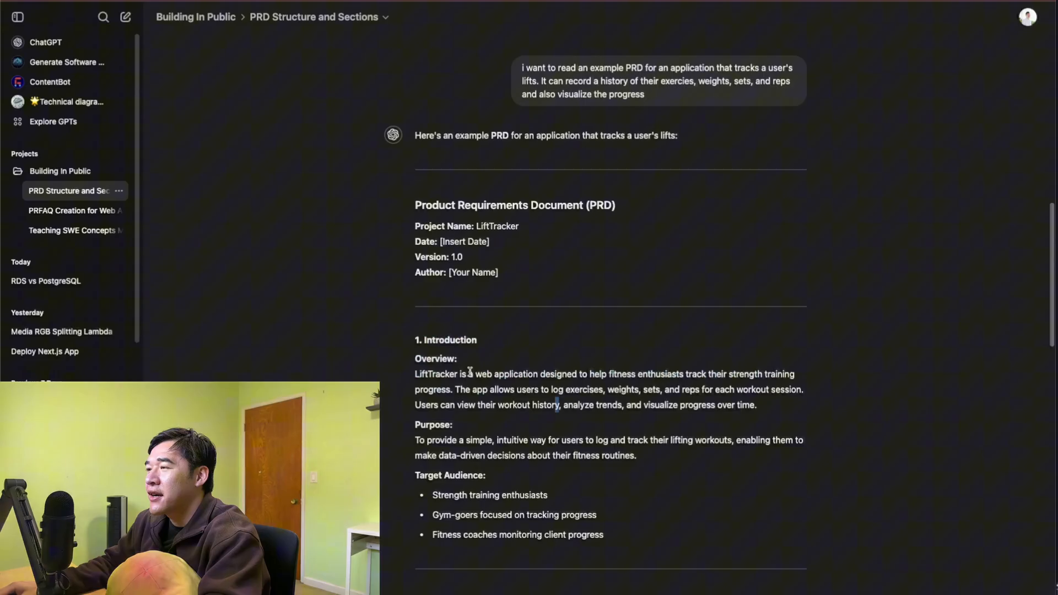
scroll("down", 3)
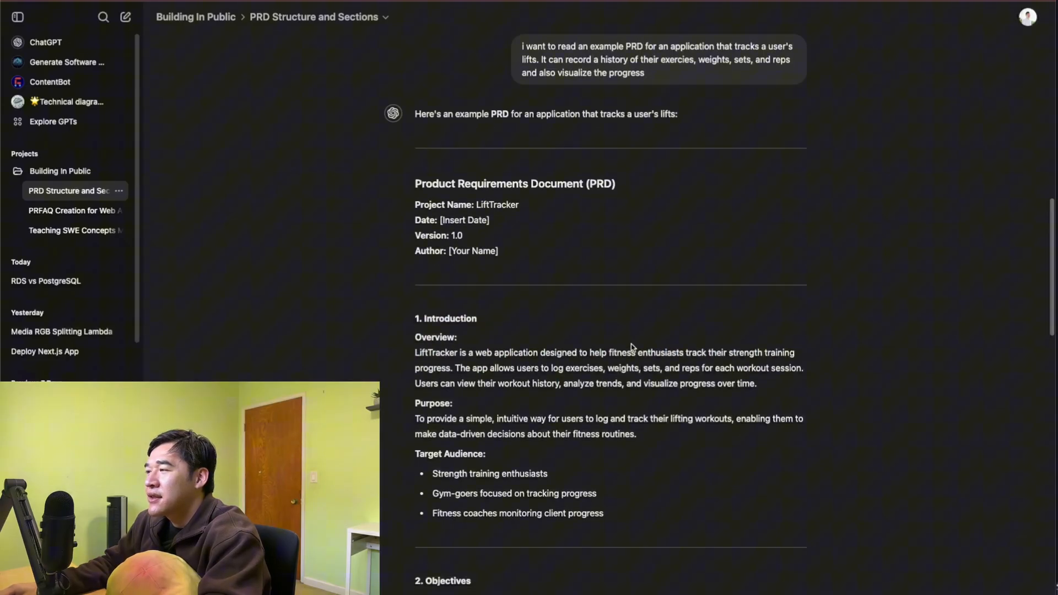
left_click_drag(414, 418, 553, 434)
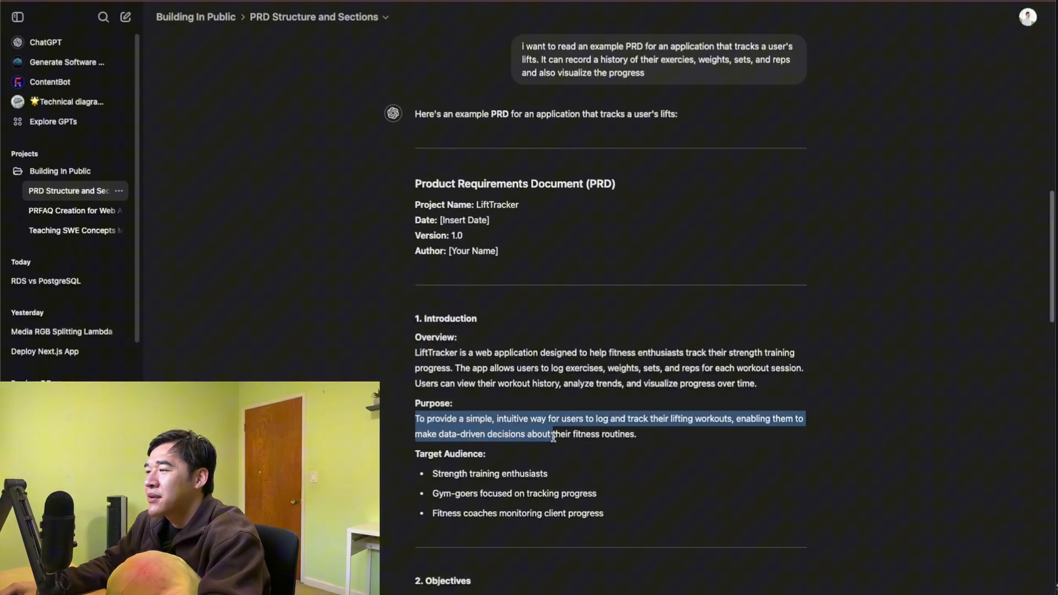
scroll("down", 3)
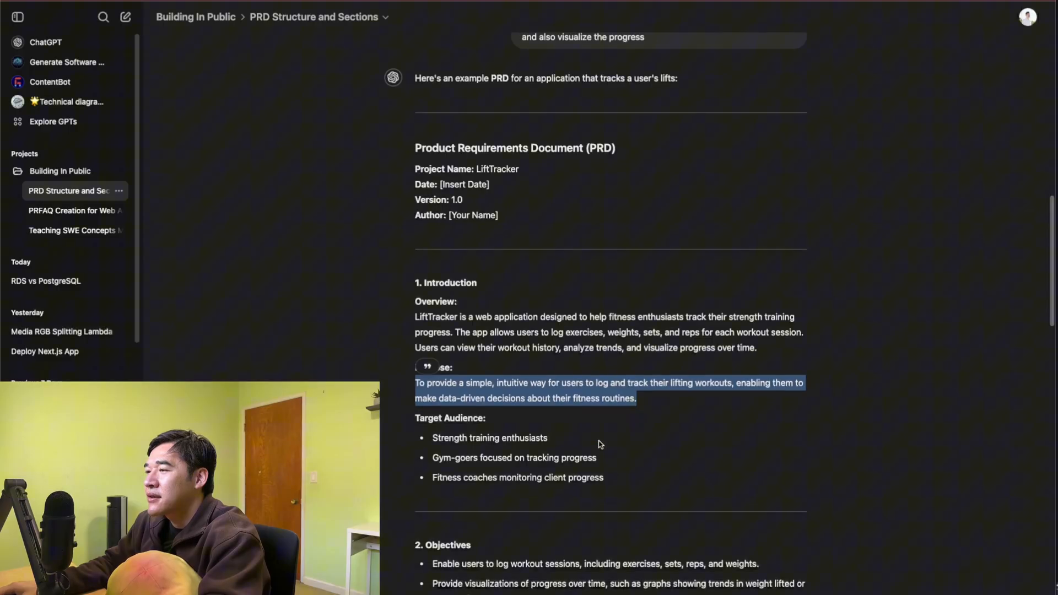
scroll("down", 3)
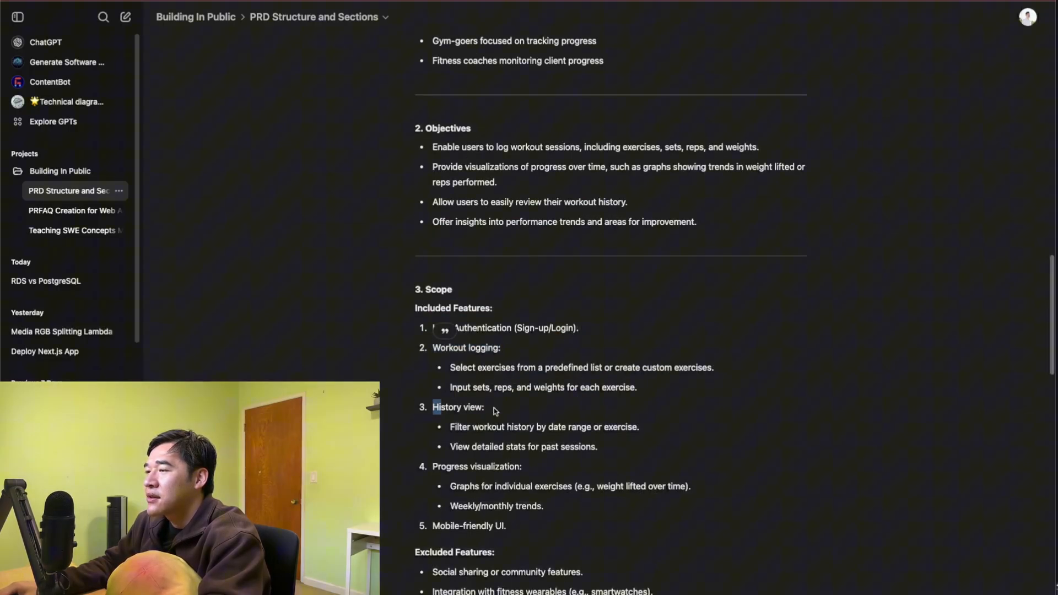
scroll("down", 3)
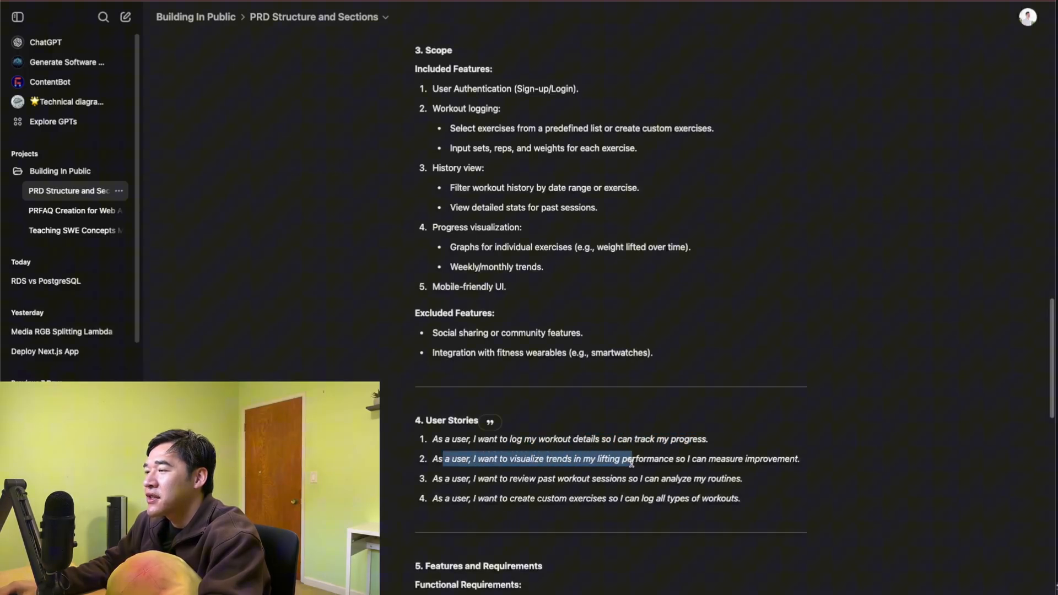
scroll("down", 3)
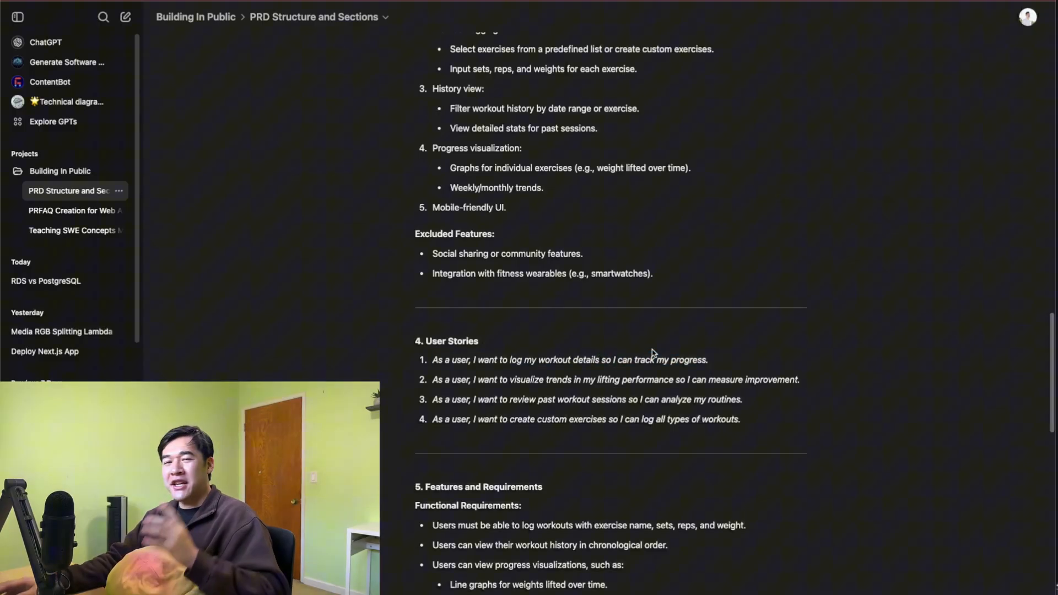
mouse_move(983, 511)
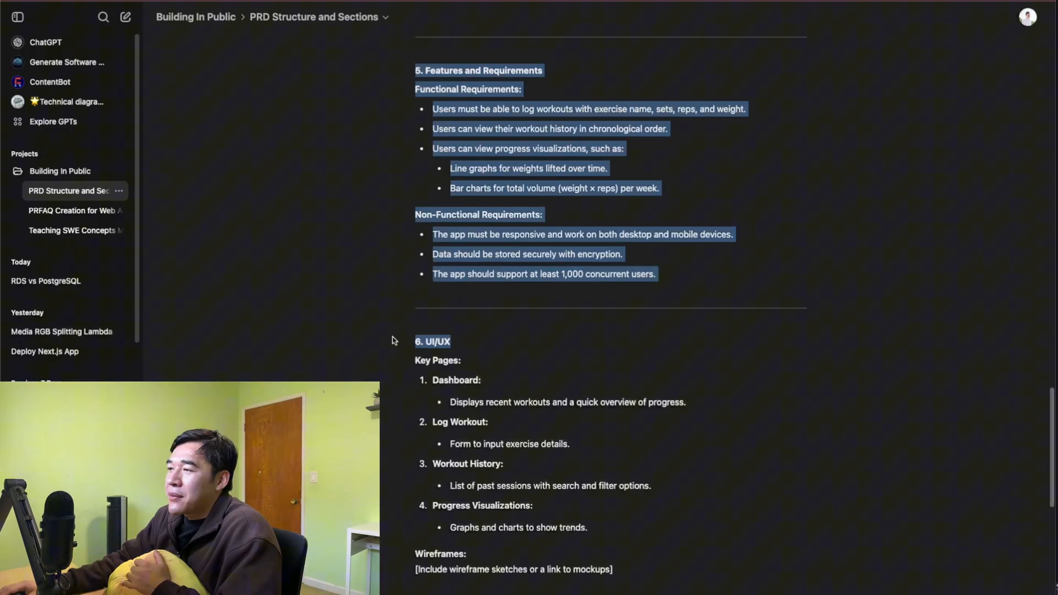
scroll("down", 3)
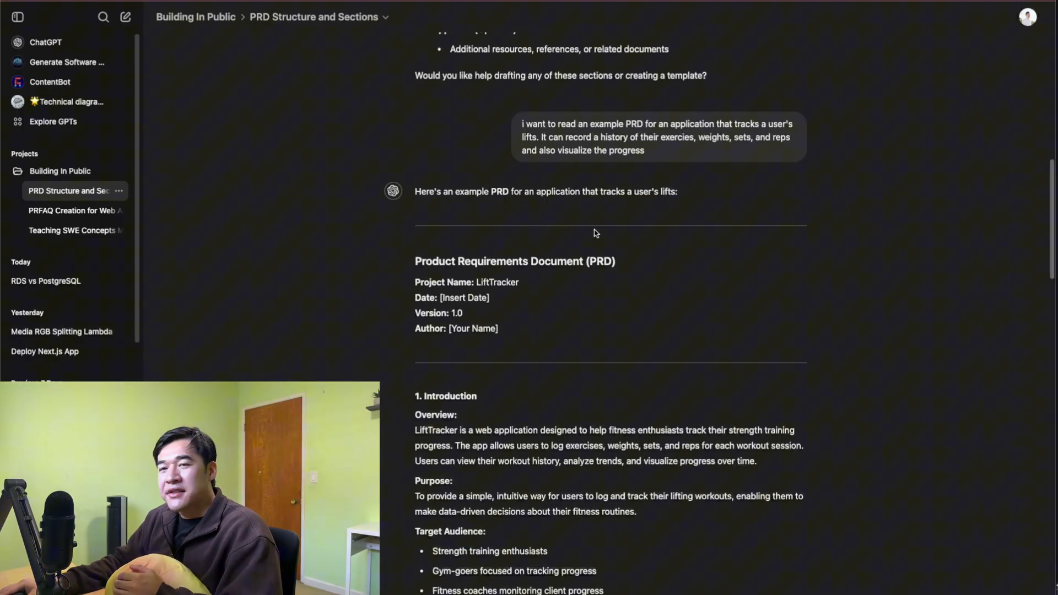
mouse_move(599, 276)
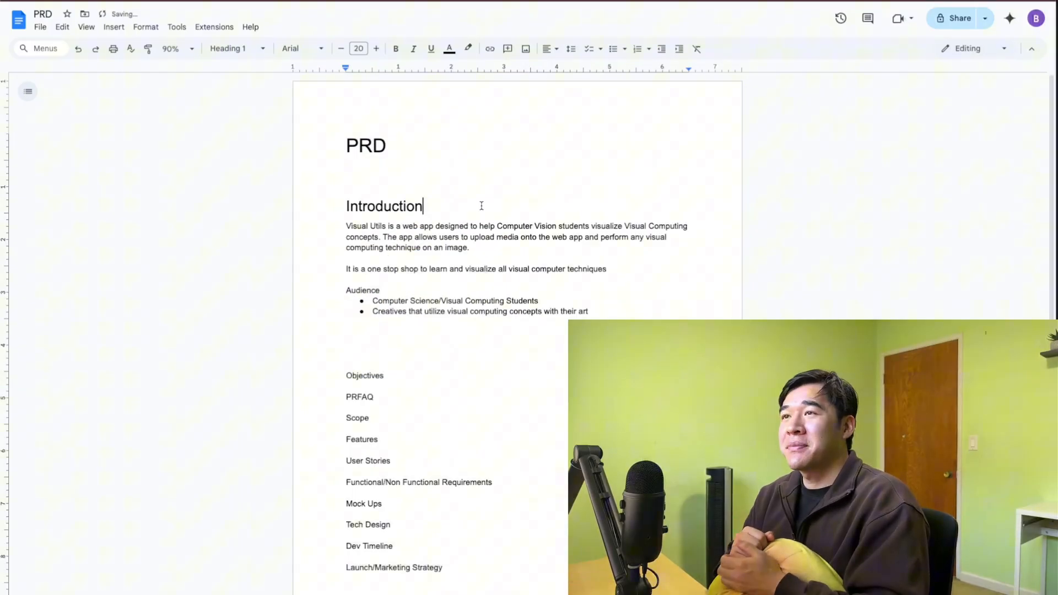
Replace 'an image' at the end of the first Introduction paragraph with 'the media'
double_click(364, 226)
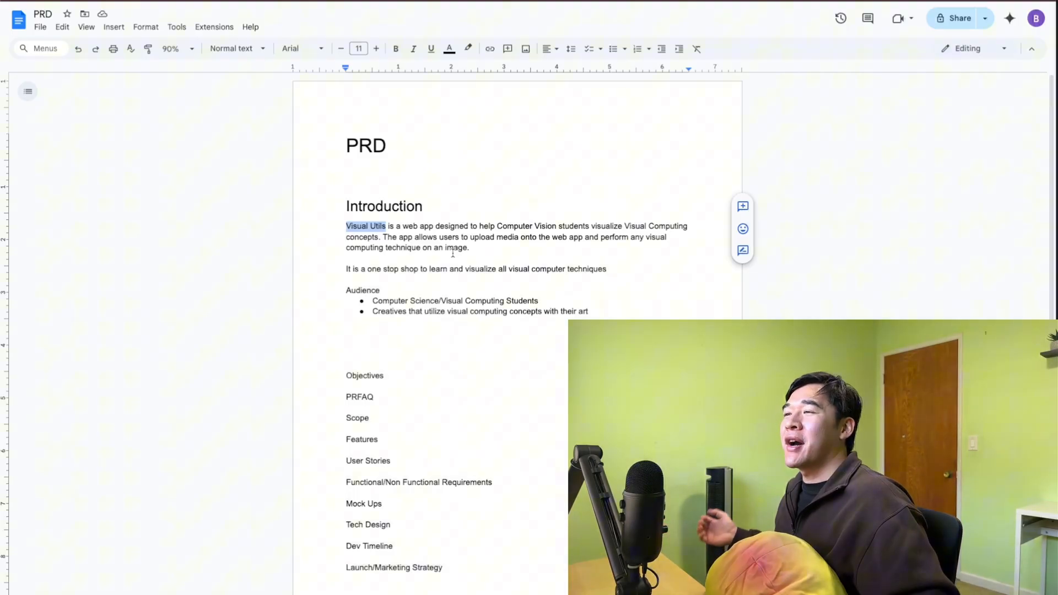
left_click(361, 226)
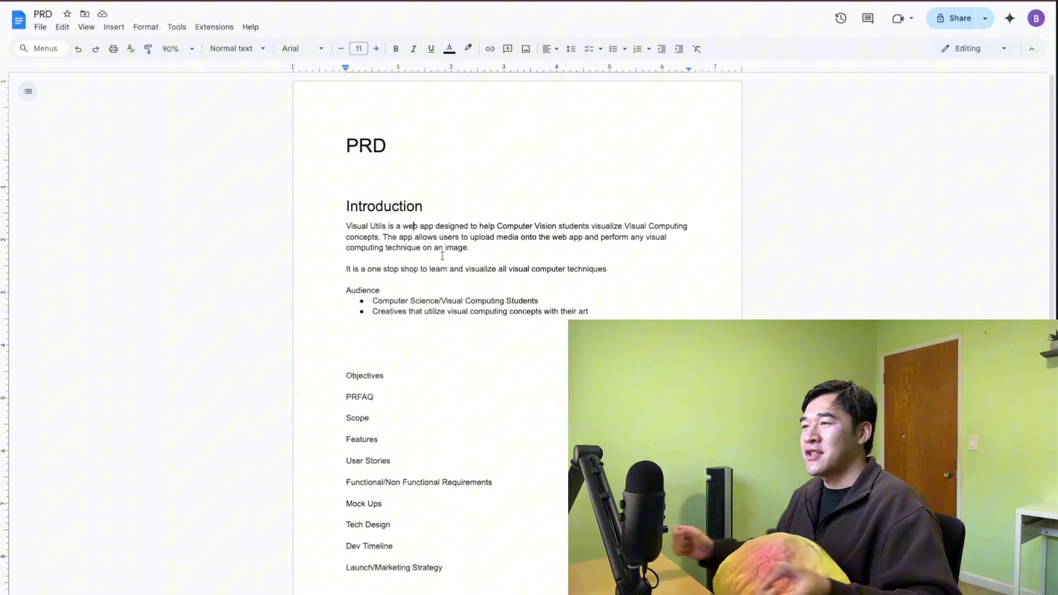
type("the media")
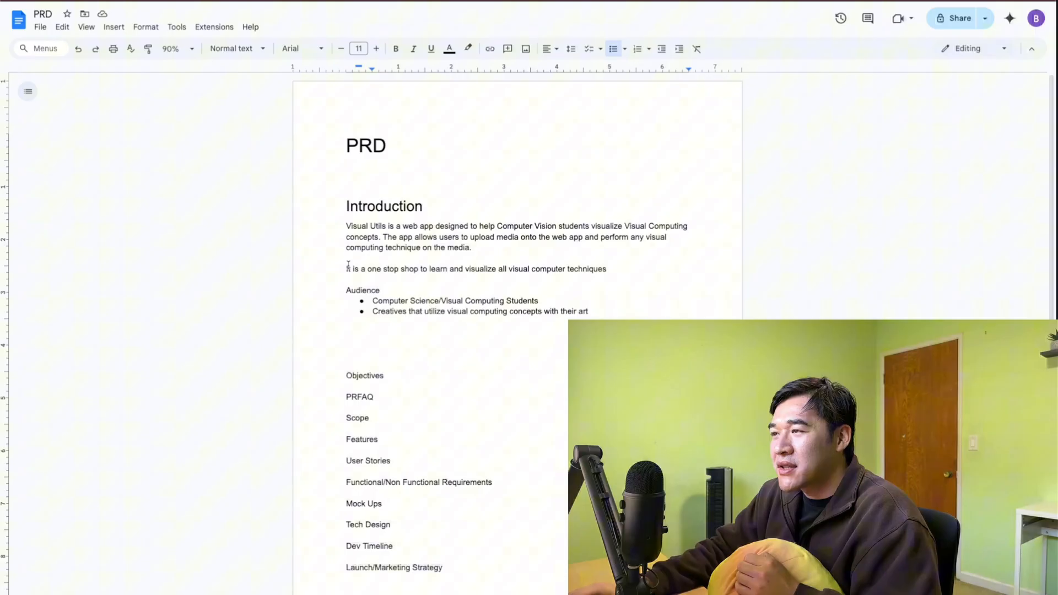
left_click_drag(346, 268, 606, 269)
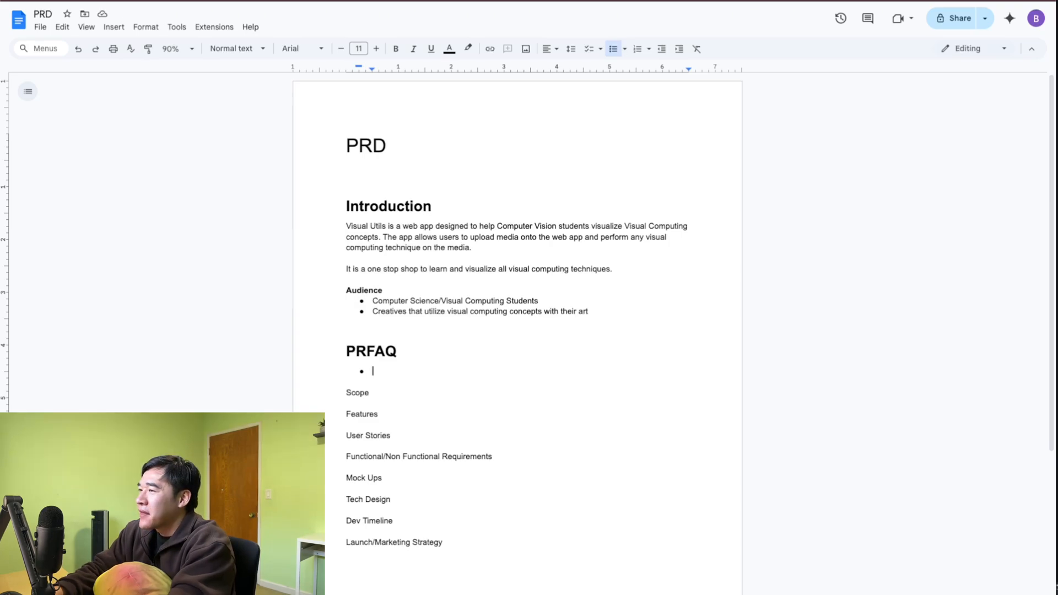
Write the PRFAQ bullet saying professors recommend the app to help explain concepts to students
type("This app has been rec")
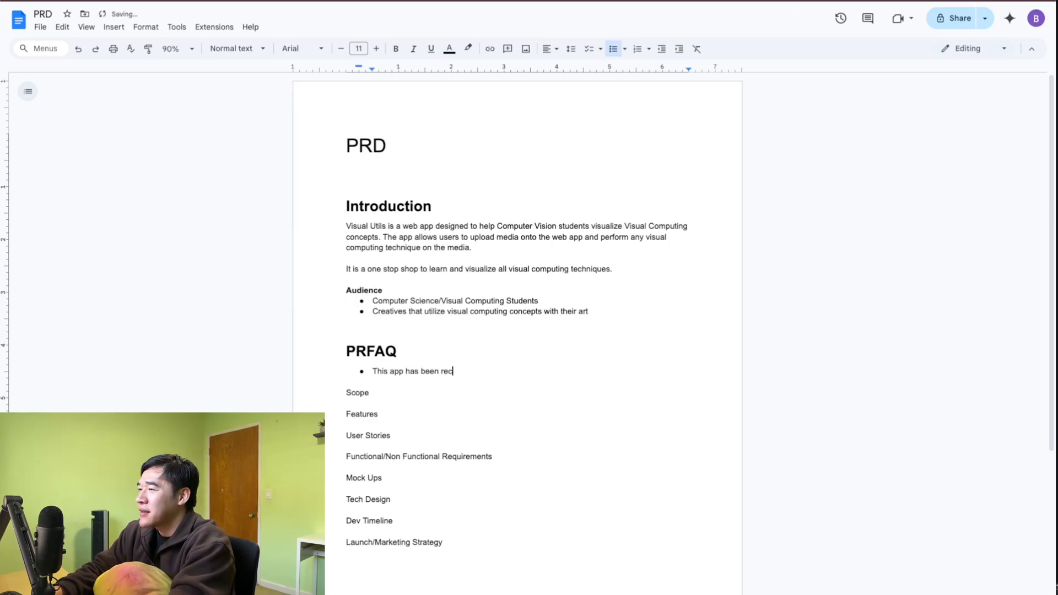
type("ommended by professors to their students.")
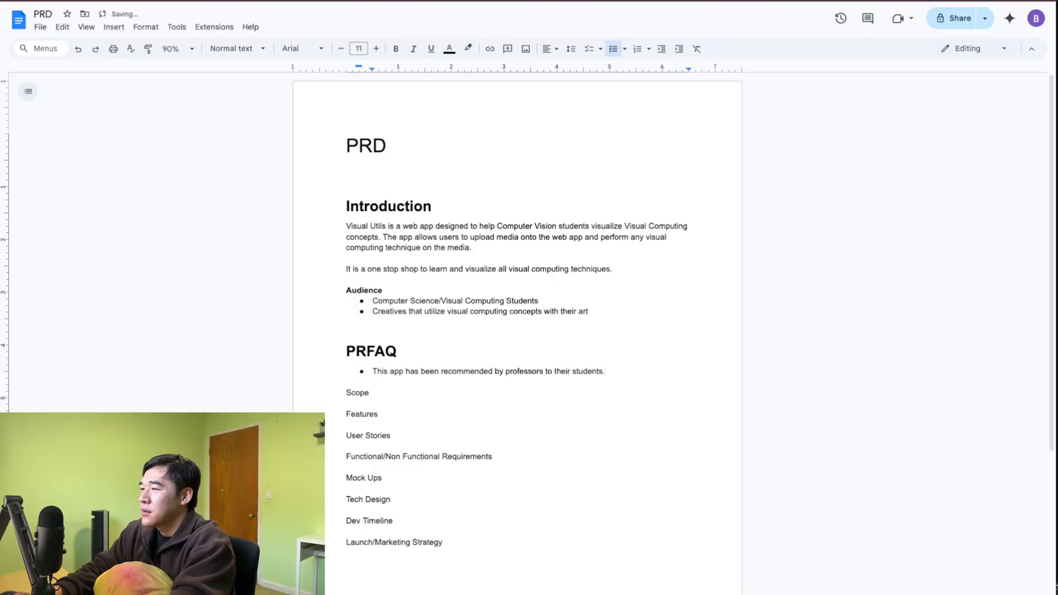
type("or professors use this web app to")
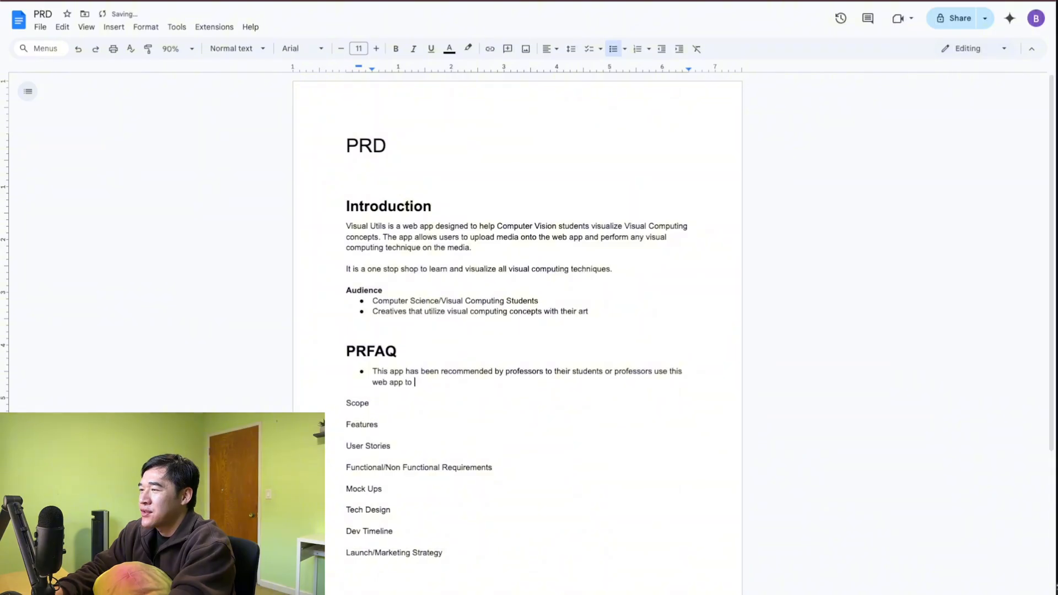
type("help visualize and e")
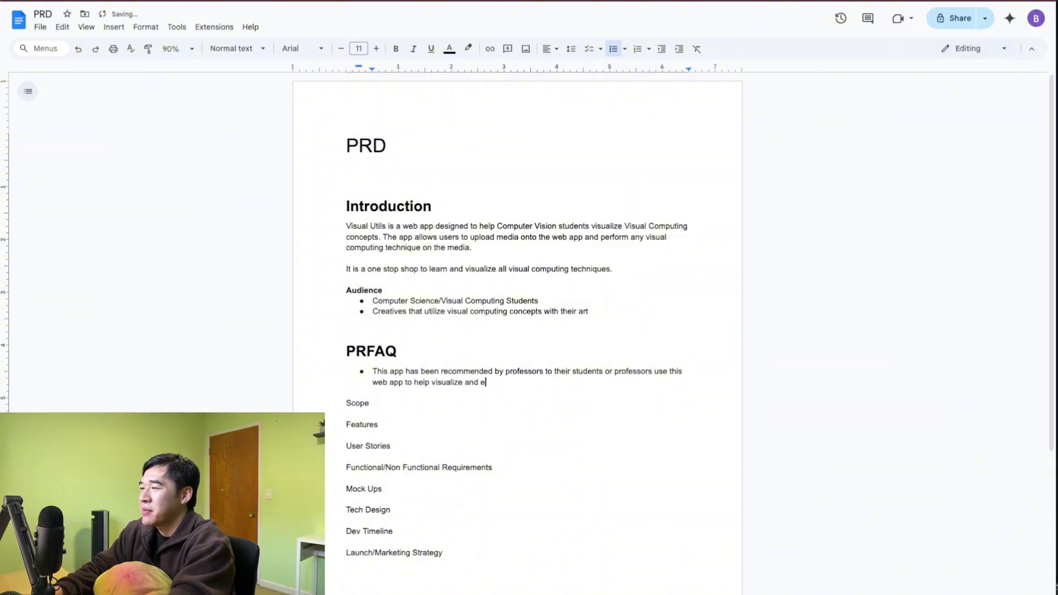
type("xplain concepts to their stu")
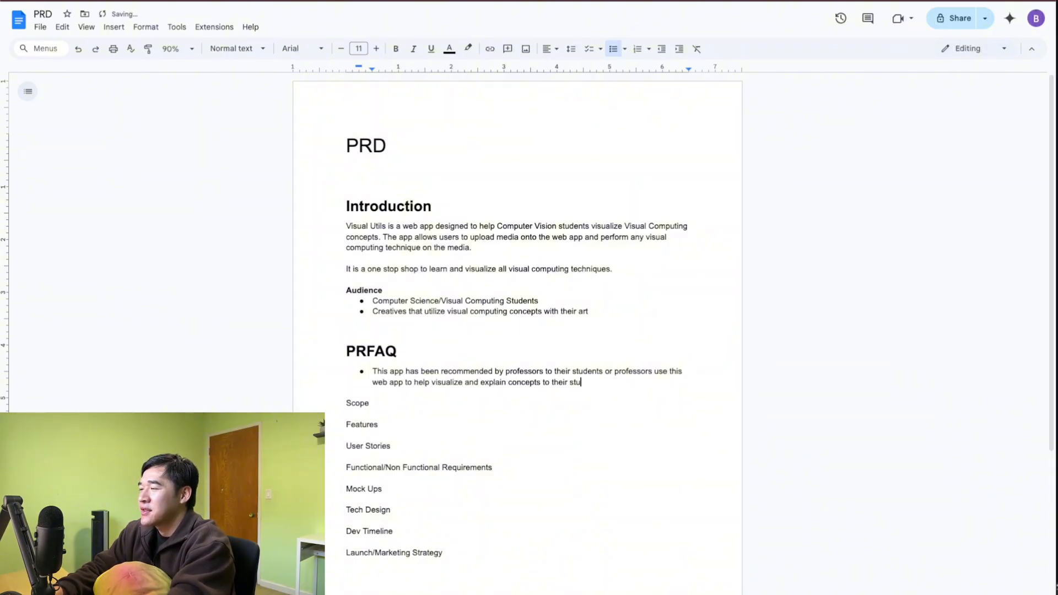
type("a")
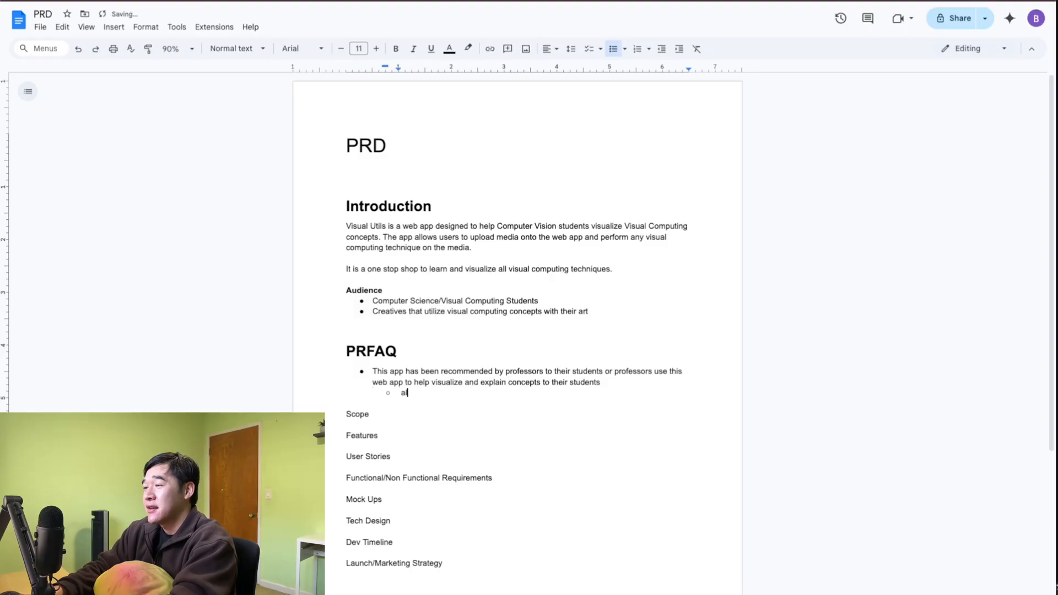
type("AI ot")
type("Wisepup sold this web app for $XXX to XYZ company after overwhelming support by professors and students.")
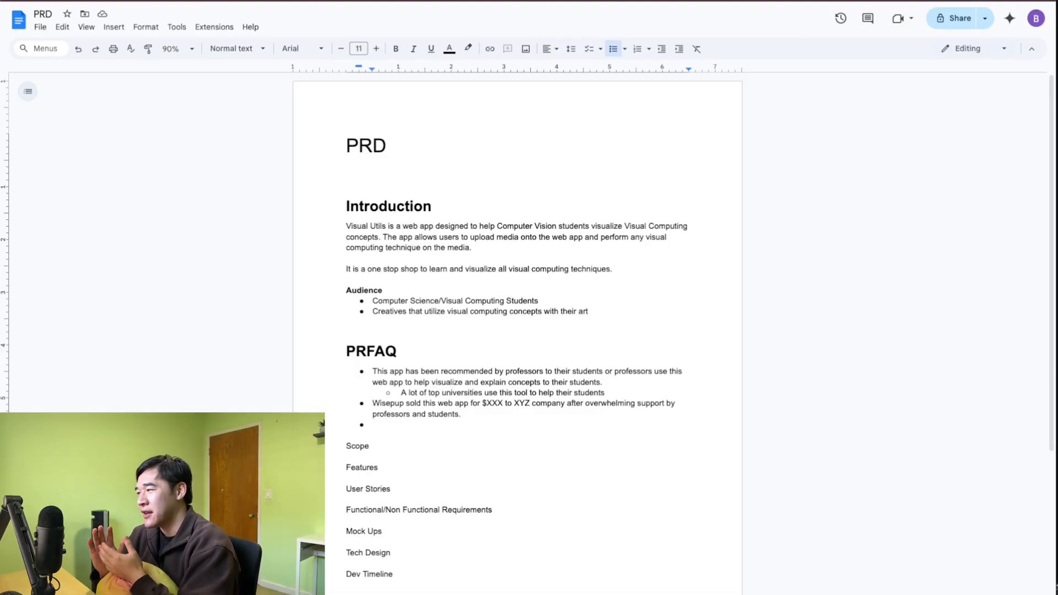
left_click(373, 425)
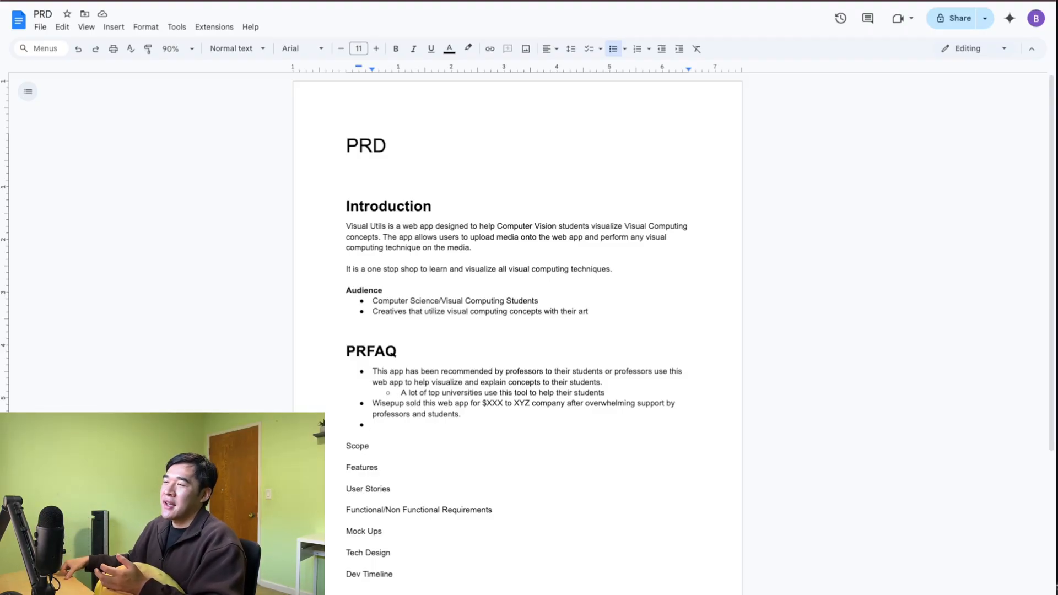
type("Visual utils has $XYZ recurring monthly revenue from the freemium model, getting support from creatives like XYZ")
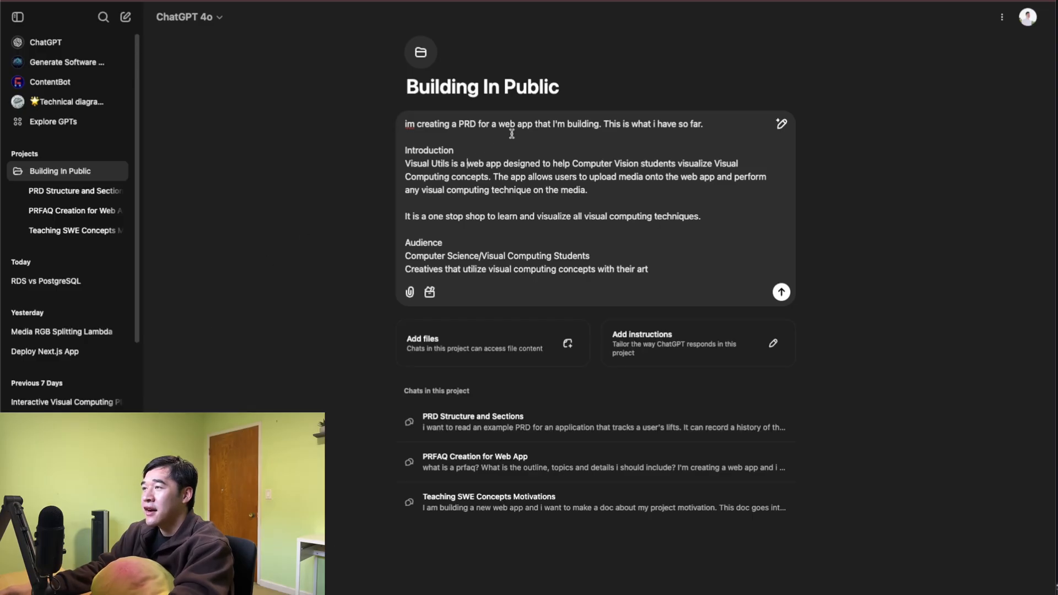
Open the chat with the Visual Utils PRFAQ and highlight its creative-support success lines
left_click_drag(406, 124, 599, 124)
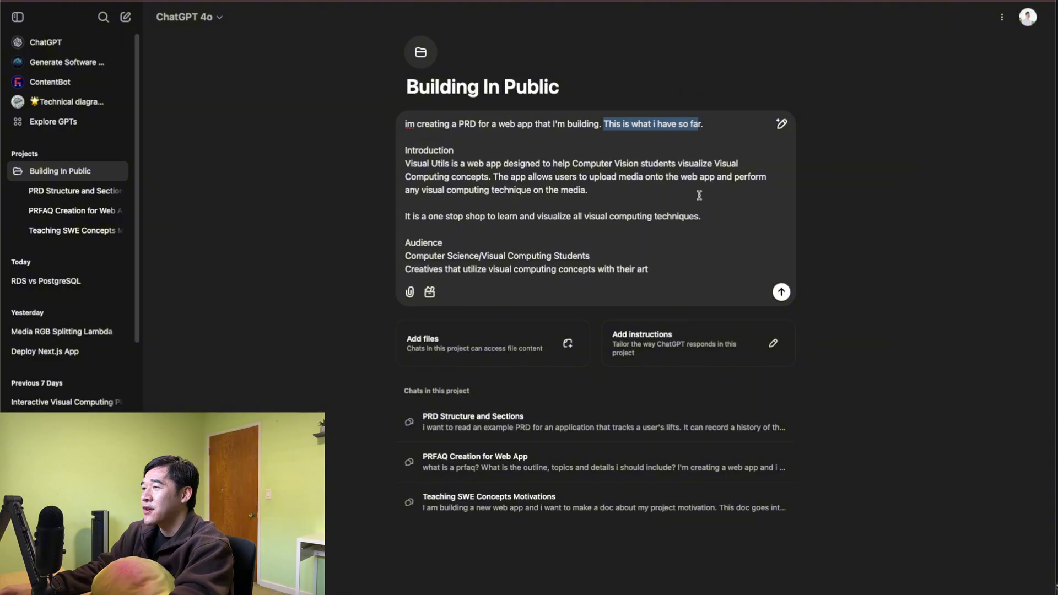
left_click(781, 291)
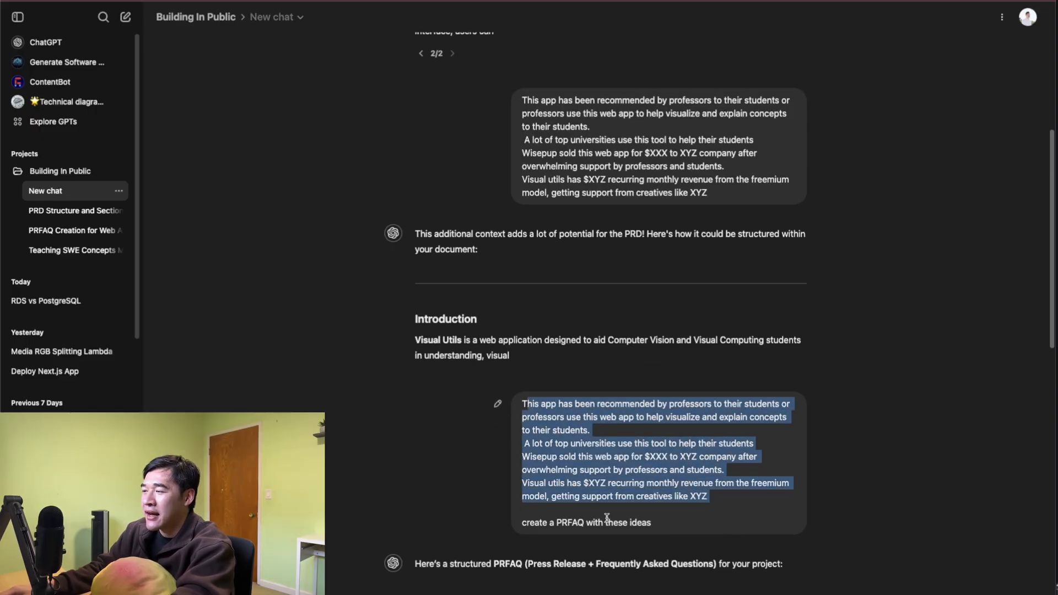
scroll("down", 3)
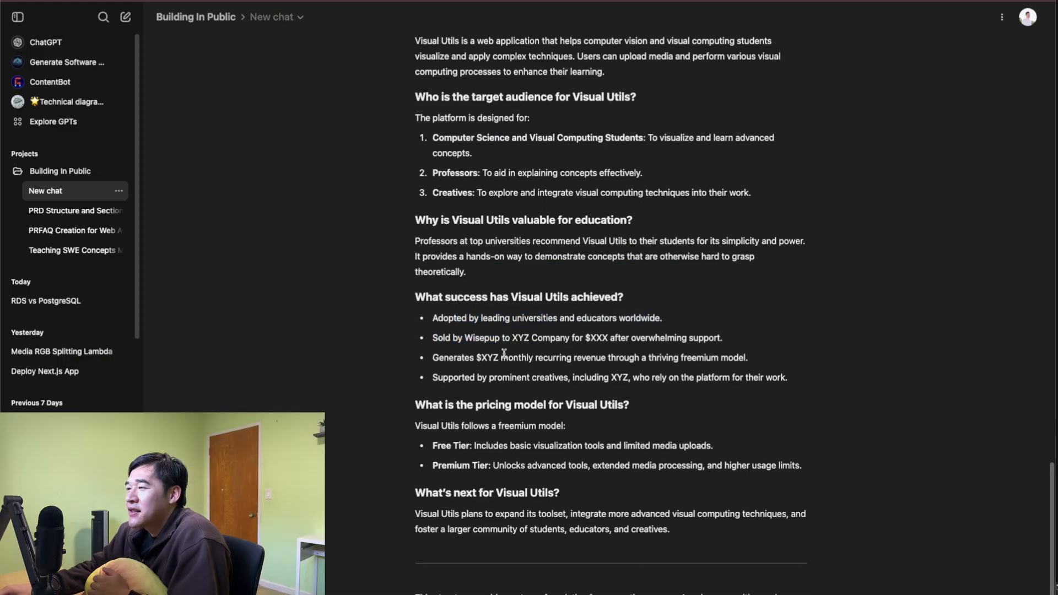
left_click_drag(432, 357, 574, 357)
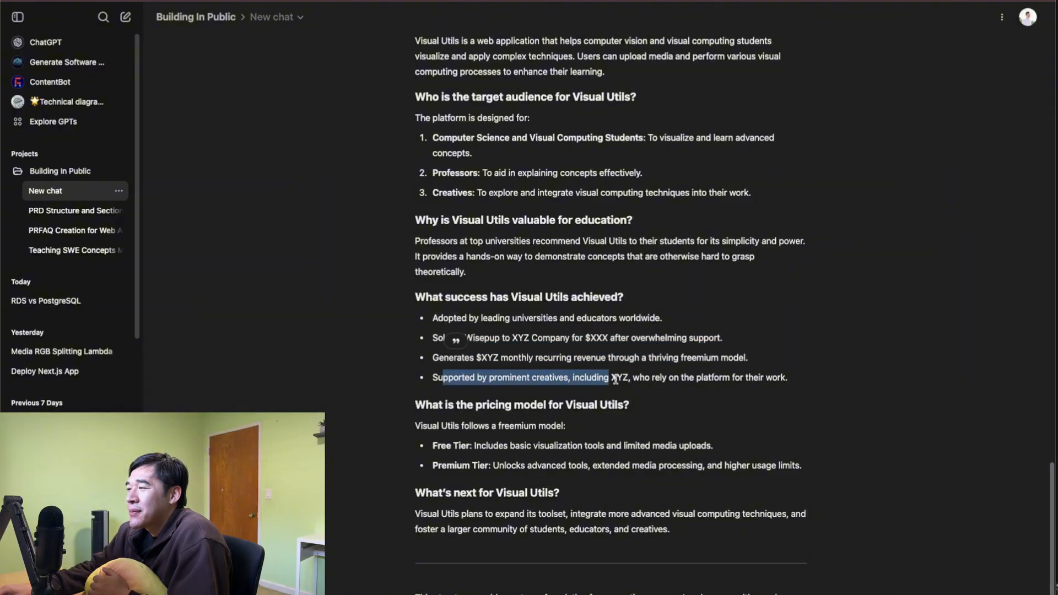
left_click_drag(611, 377, 648, 445)
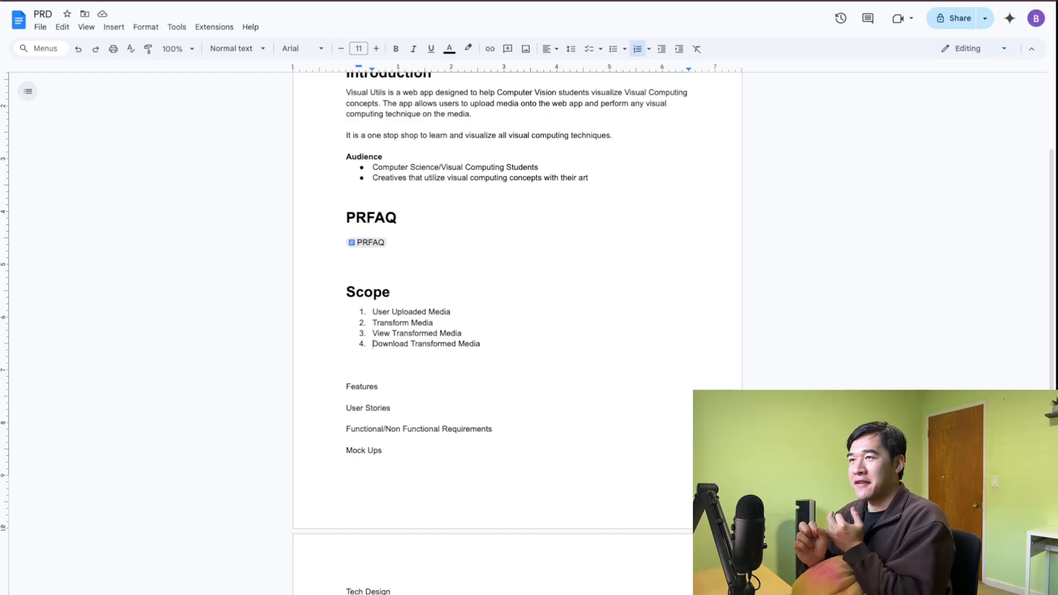
Edit the placeholder lines below Scope and select the Functional/Non Functional Requirements line
left_click(372, 343)
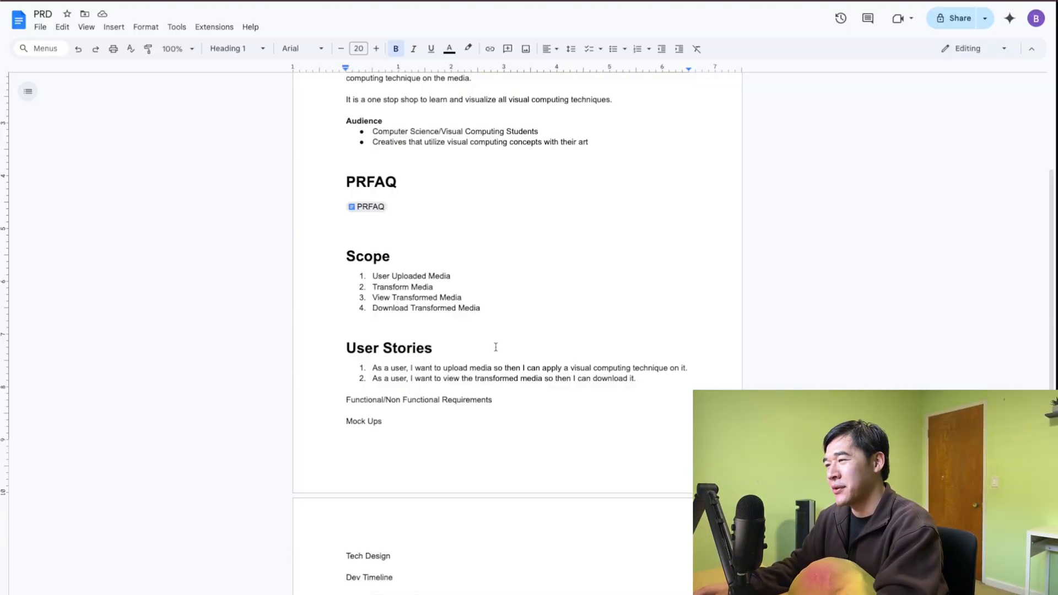
left_click_drag(373, 368, 634, 379)
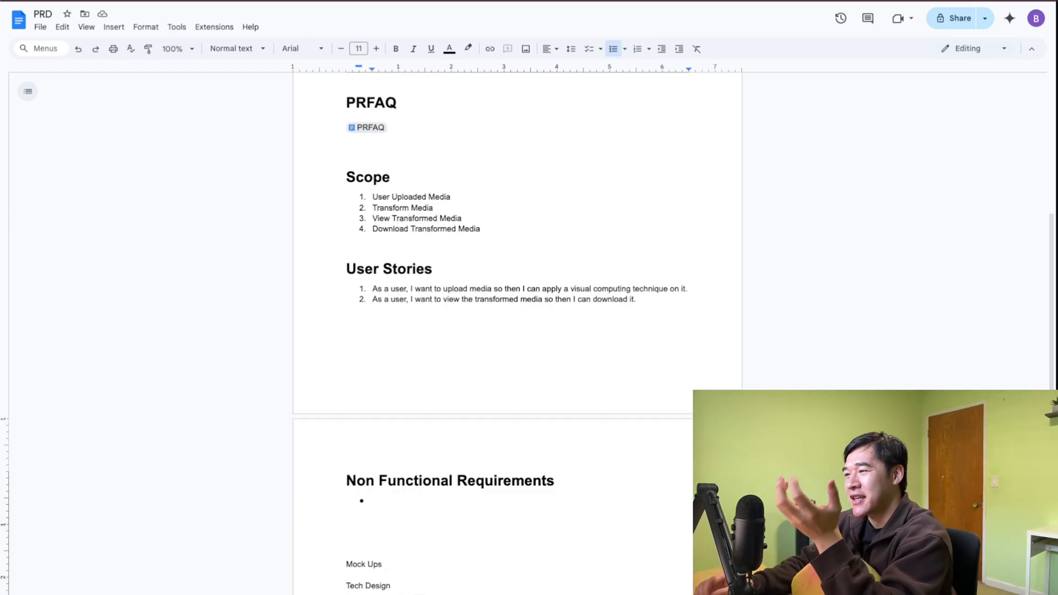
Add requirement bullets on media storage security and supporting concurrent uploads and transformations
type("Security, do i")
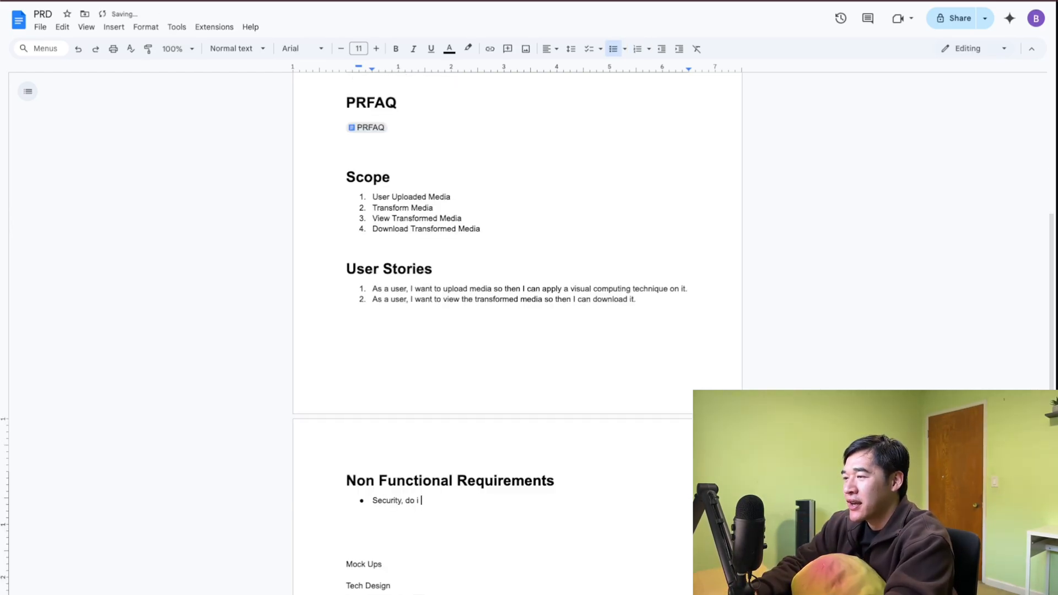
type("storethe image in a")
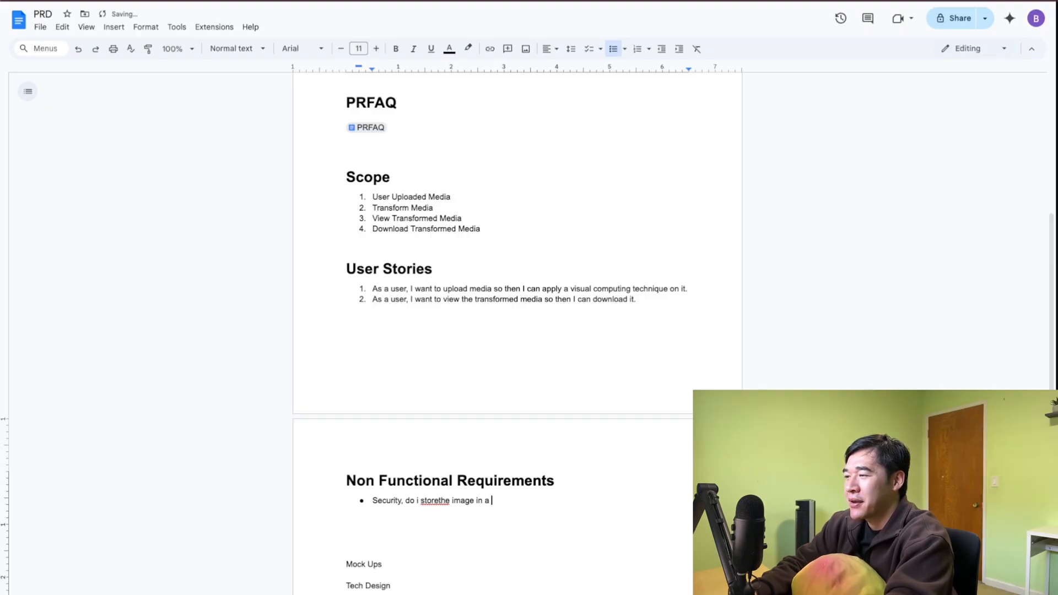
type("public private bucket?")
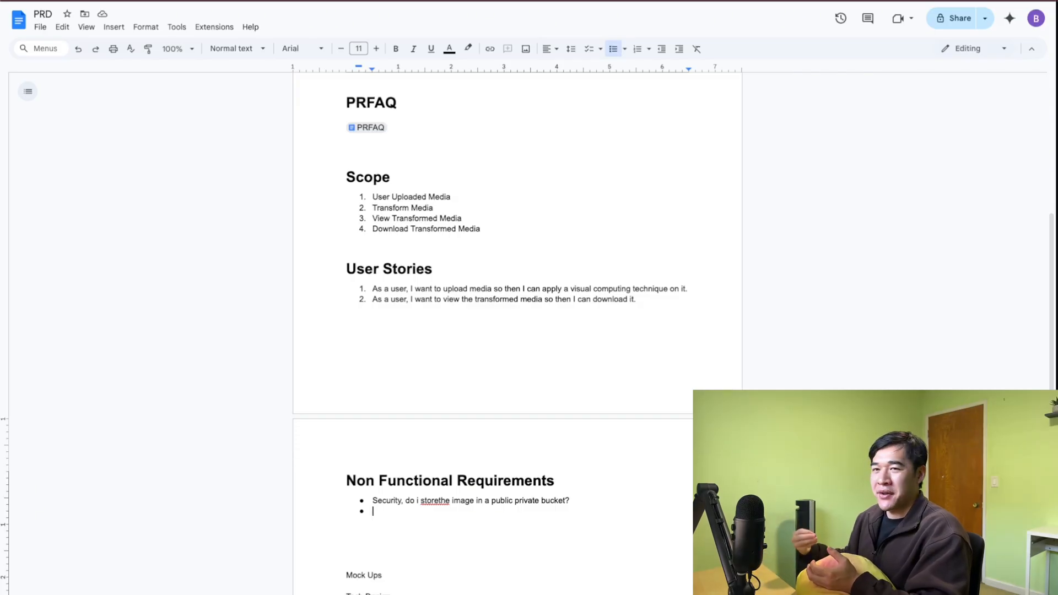
type("App needs to support concurrent uploads and transformations.")
left_click(471, 500)
type("Automatic media deletion after XXX amount of time")
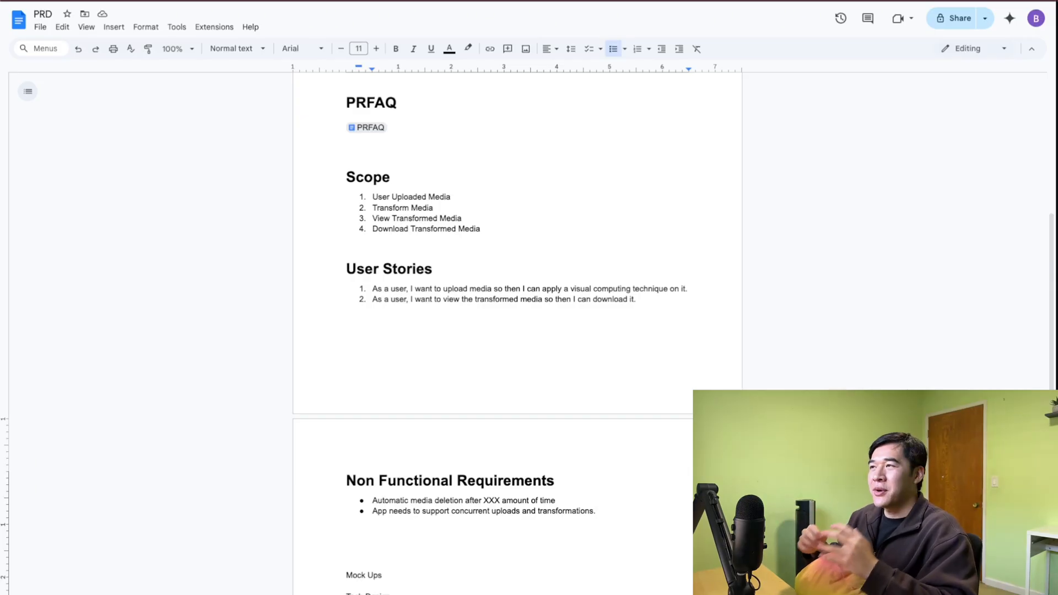
Add the 'Prevent uploads over XXXX GB' requirement and complete the rate-limit requirement
left_click(595, 510)
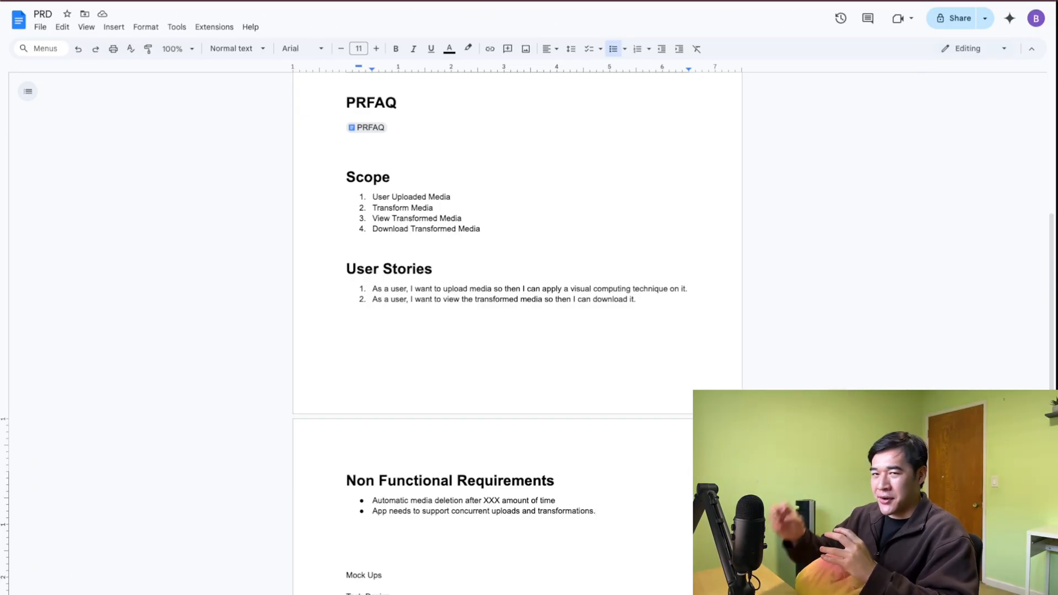
type("Prevent uploads over XXXX GB")
type("Rate limit number of uploads")
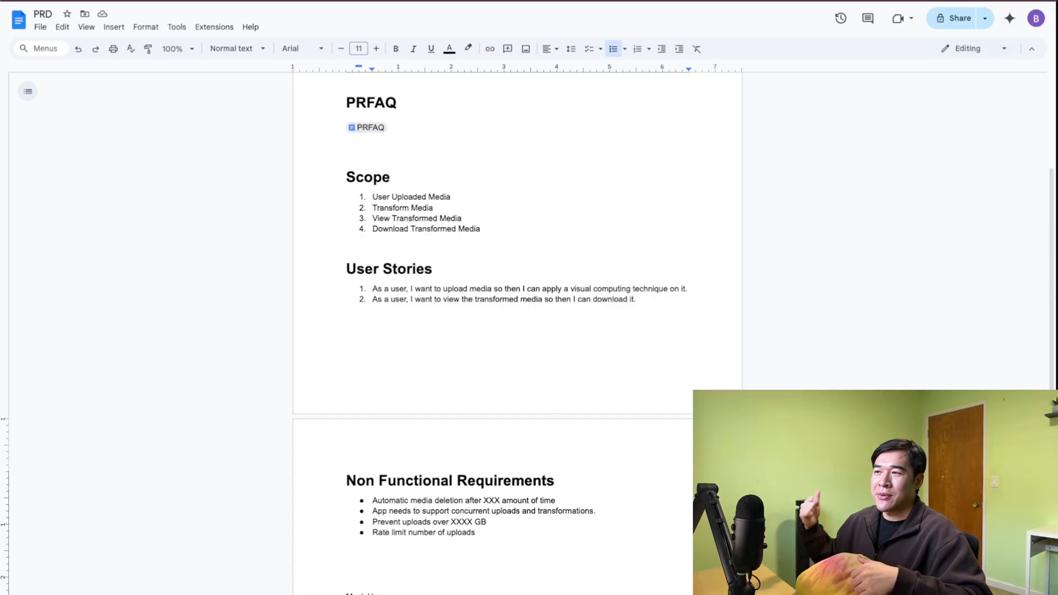
left_click(475, 532)
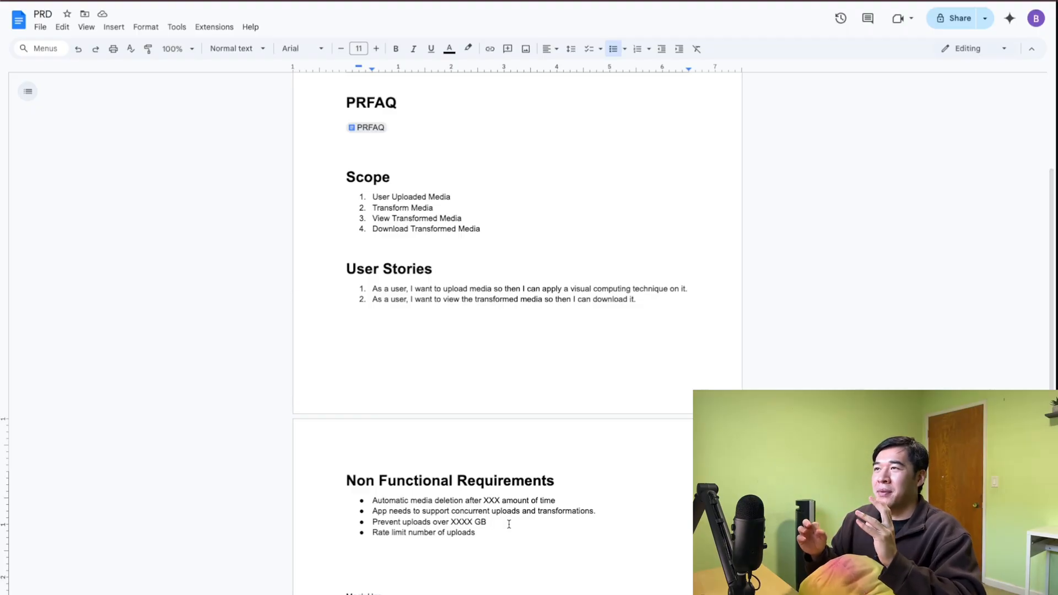
left_click(487, 522)
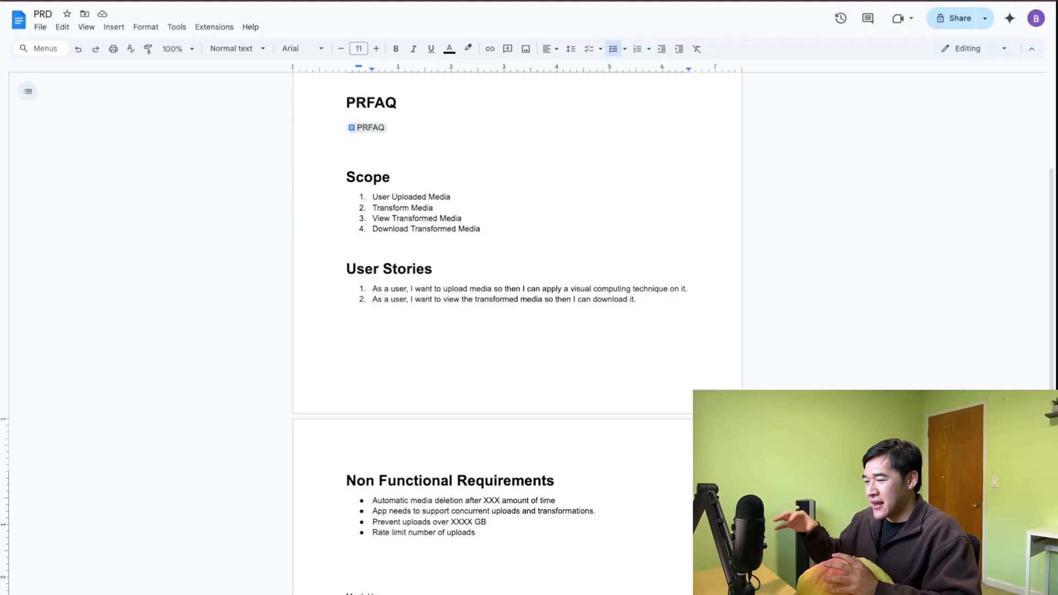
left_click(474, 532)
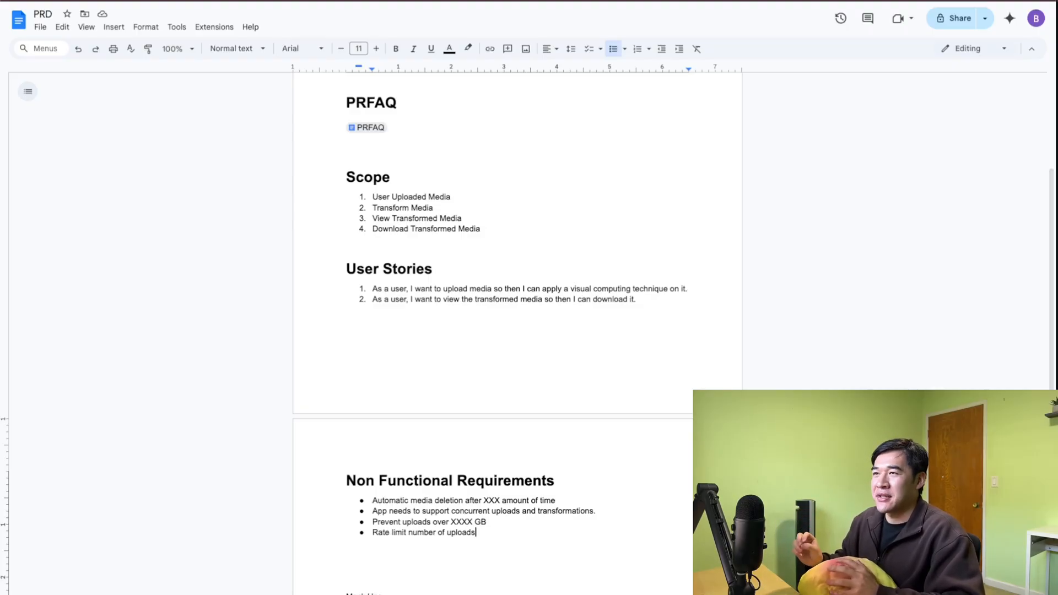
scroll("down", 3)
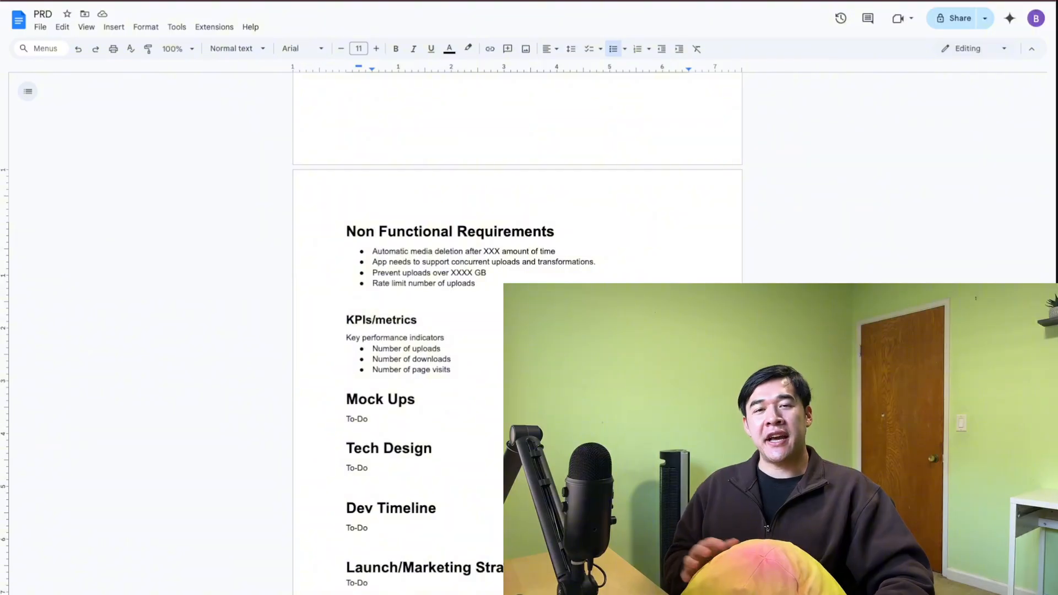